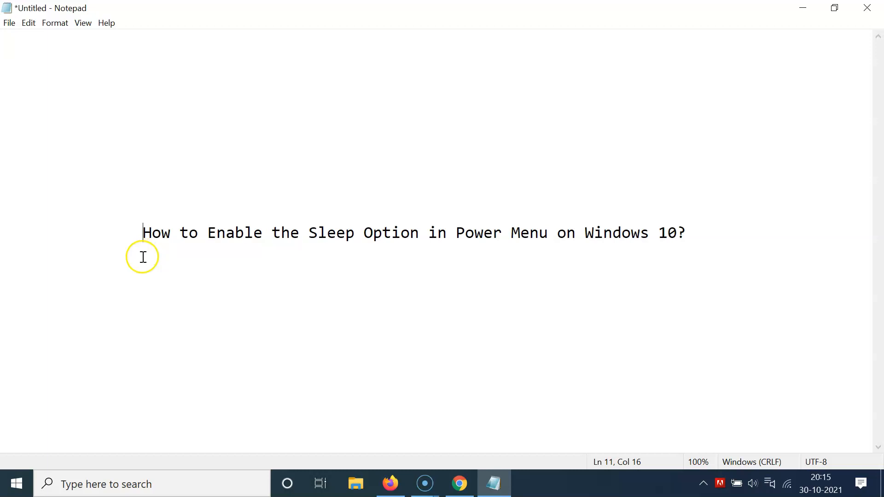
{"action": "mouse_move", "coordinate": [352, 235]}
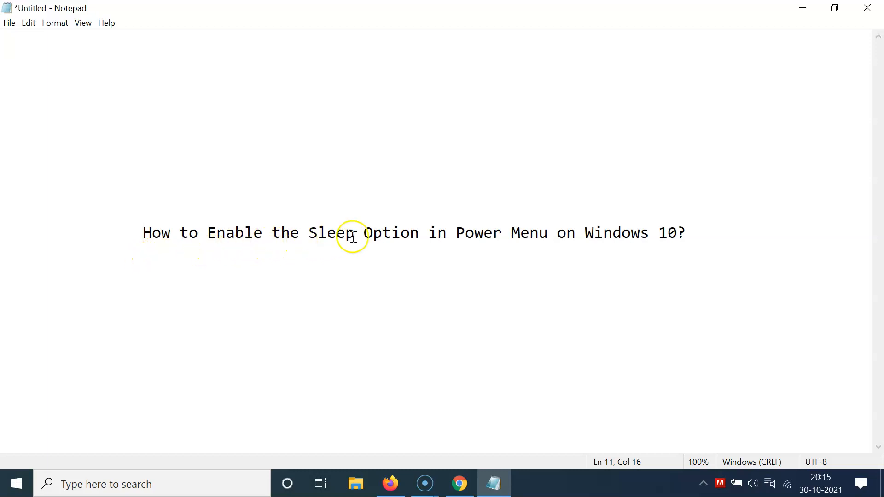
{"action": "mouse_move", "coordinate": [553, 233]}
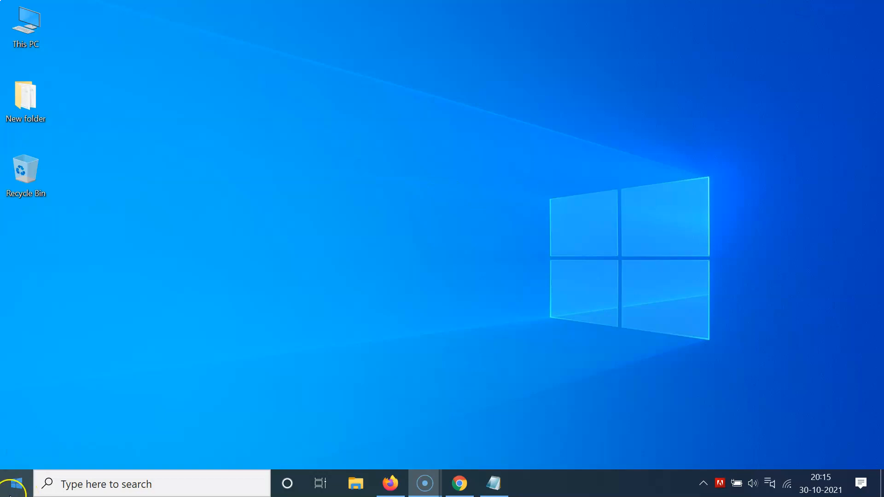
{"action": "left_click", "coordinate": [14, 484]}
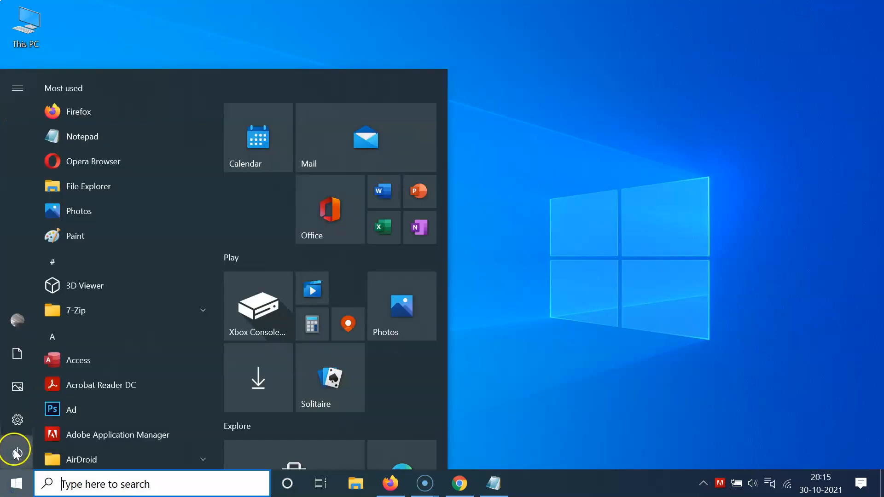
{"action": "left_click", "coordinate": [17, 452]}
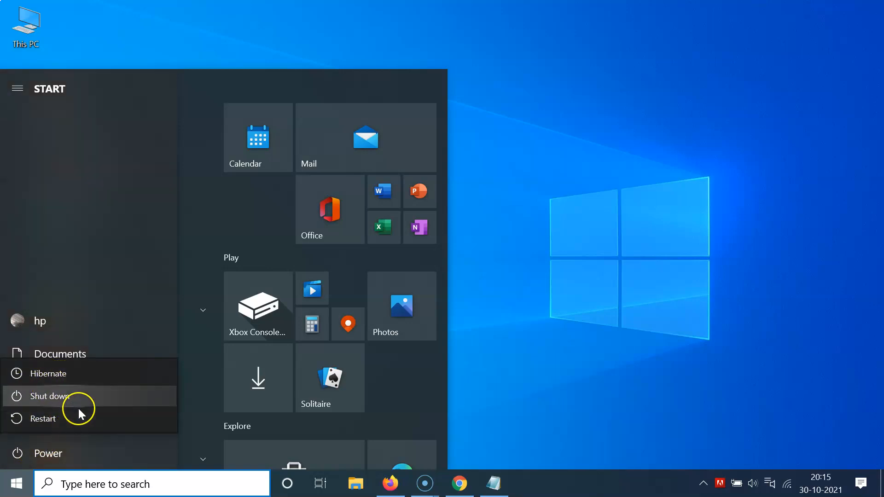
{"action": "mouse_move", "coordinate": [42, 419]}
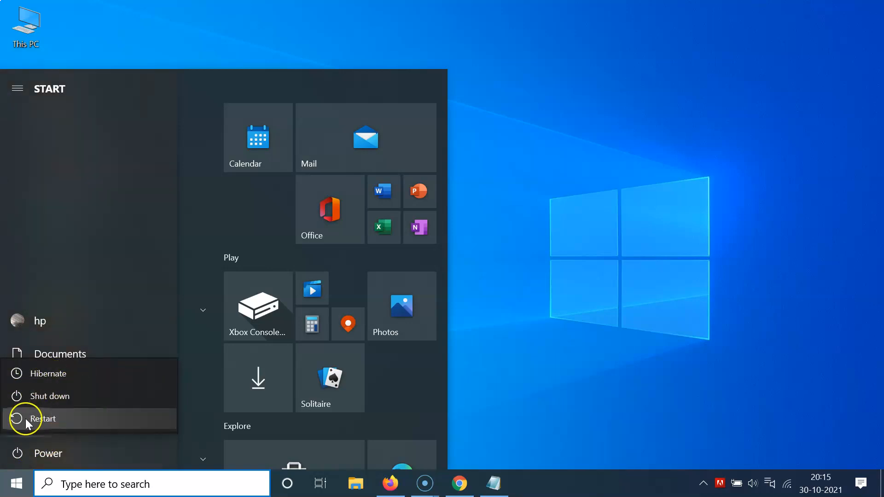
{"action": "mouse_move", "coordinate": [42, 404]}
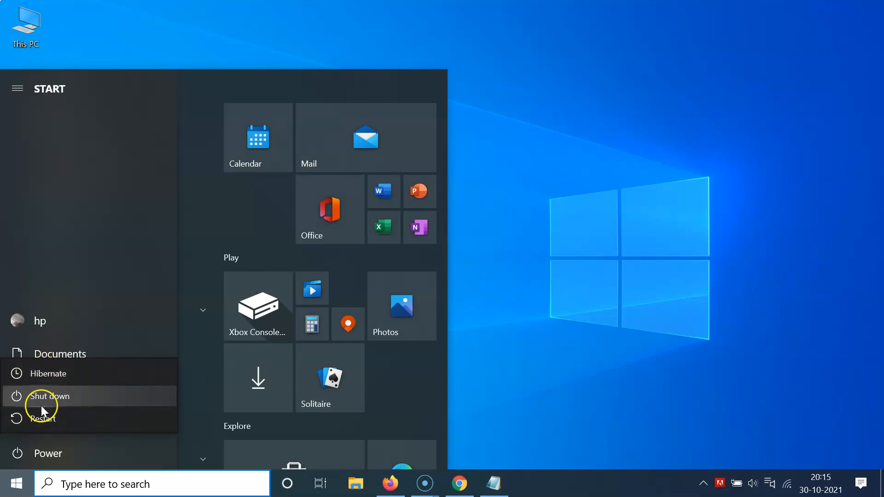
{"action": "mouse_move", "coordinate": [27, 419]}
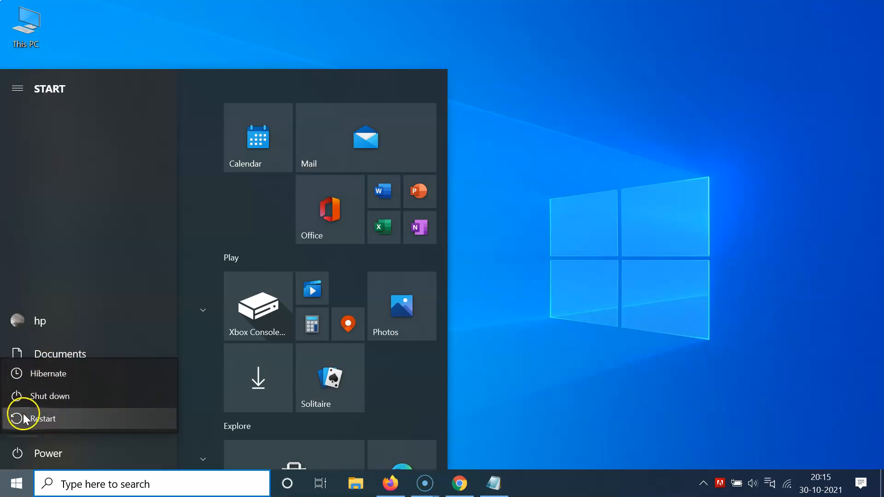
{"action": "mouse_move", "coordinate": [103, 392]}
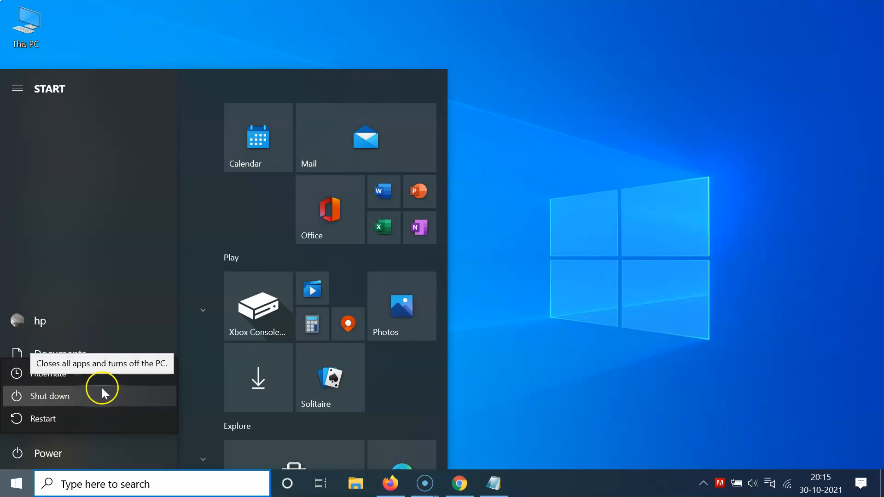
{"action": "mouse_move", "coordinate": [181, 352]}
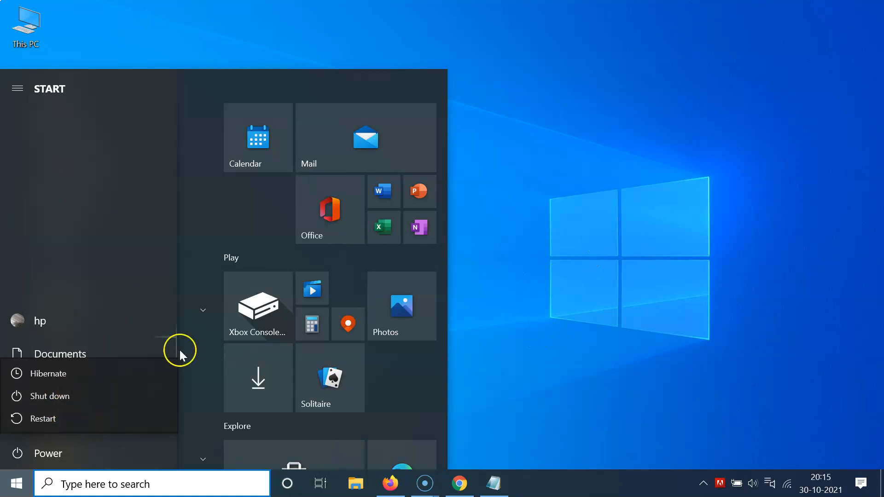
{"action": "left_click", "coordinate": [522, 261]}
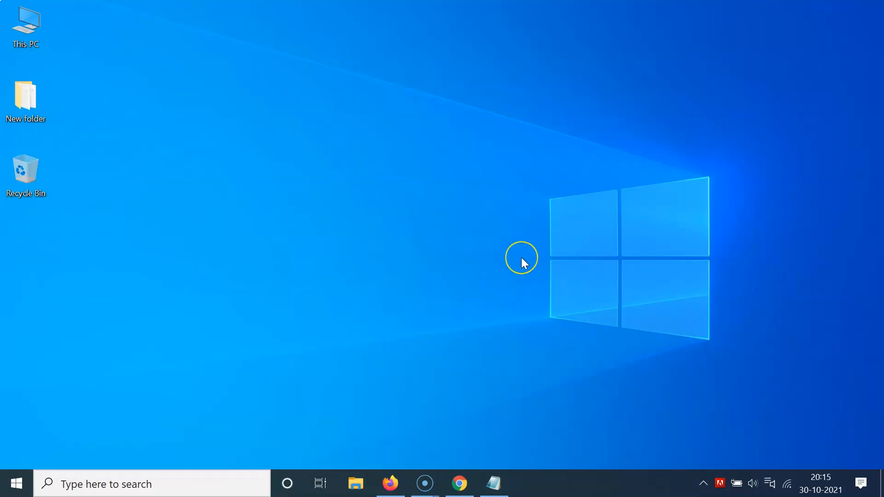
{"action": "mouse_move", "coordinate": [467, 211]}
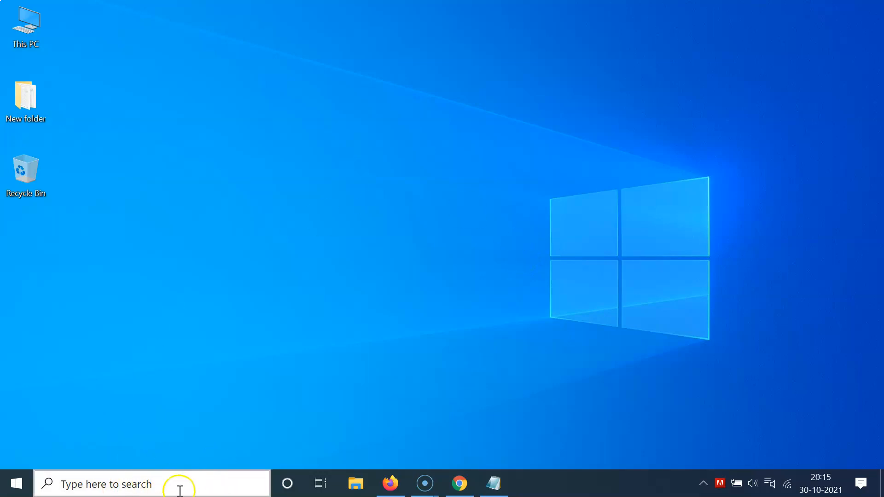
Step: Search Windows for 'control panel' to bring up Control Panel as the best match
{"action": "type", "text": "co"}
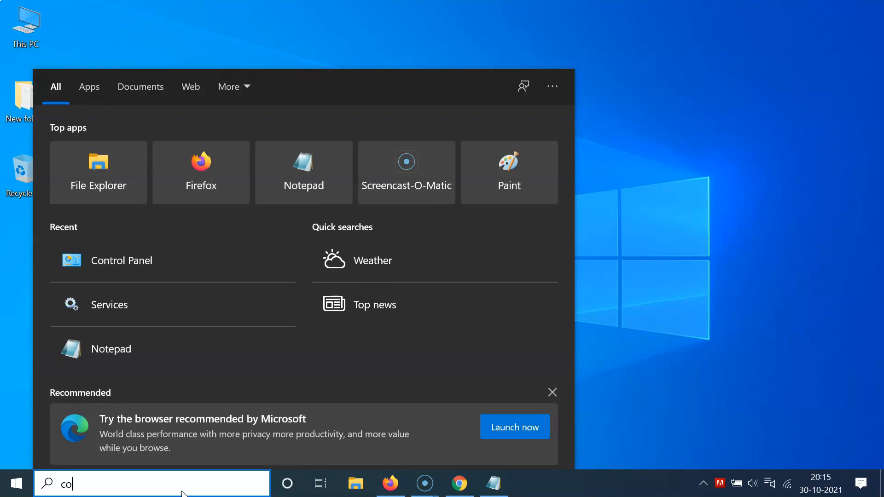
{"action": "type", "text": "ntrol"}
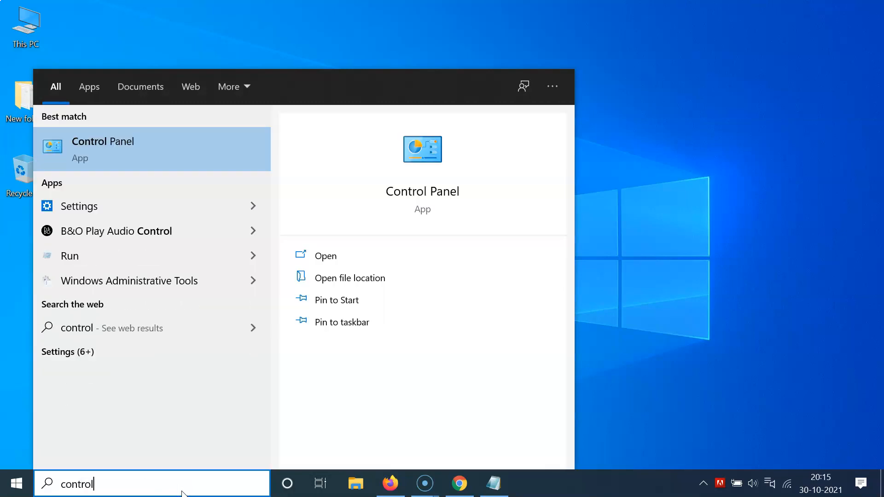
{"action": "type", "text": "panel"}
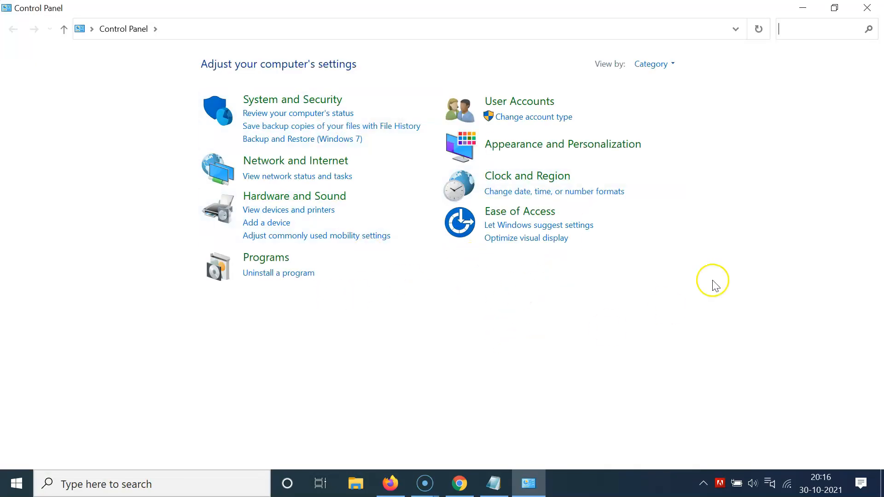
{"action": "mouse_move", "coordinate": [618, 78]}
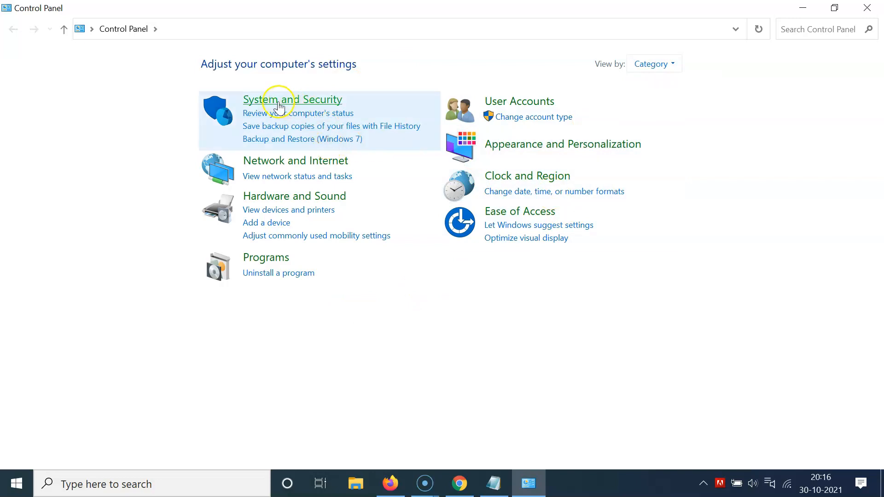
Step: Go to System and Security, then Power Options
{"action": "left_click", "coordinate": [293, 99]}
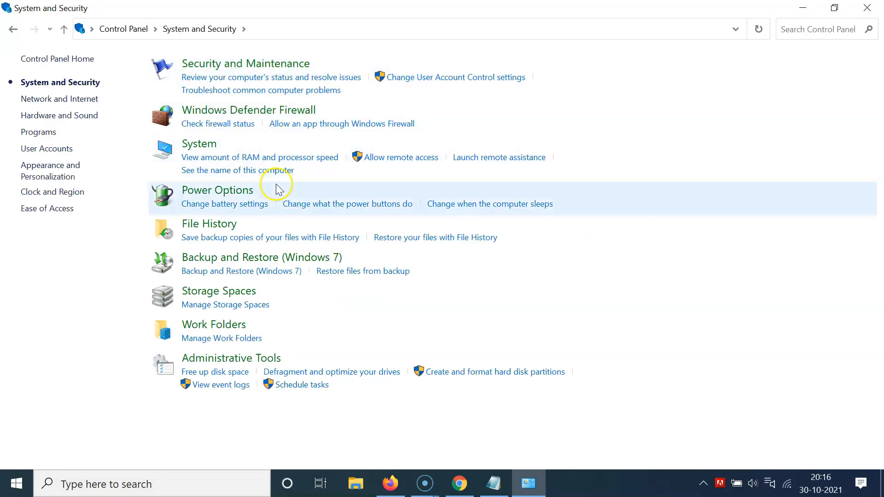
{"action": "mouse_move", "coordinate": [217, 190]}
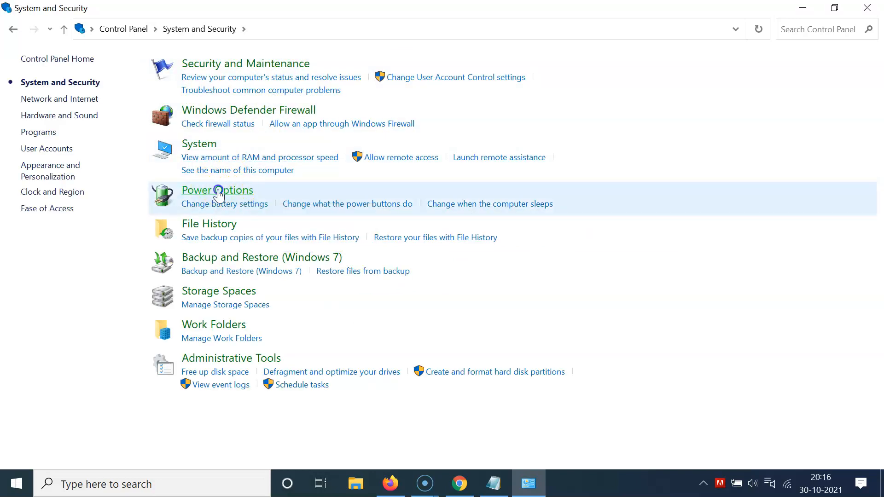
{"action": "left_click", "coordinate": [217, 190]}
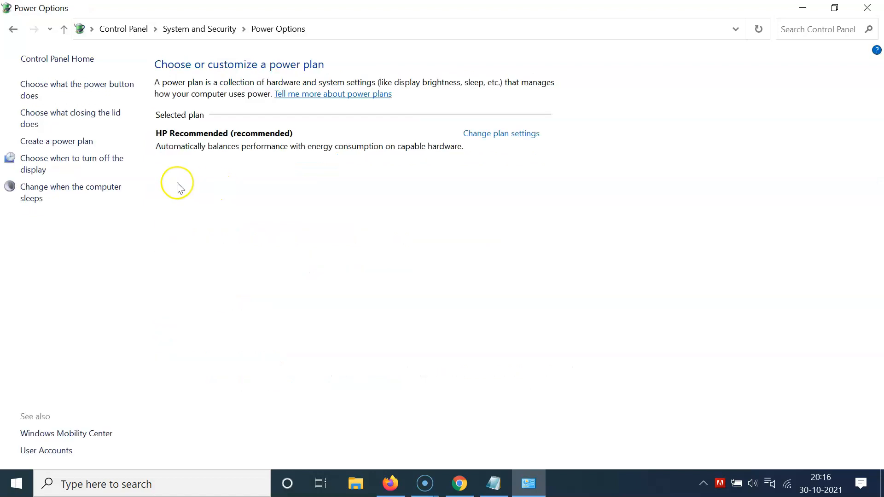
{"action": "mouse_move", "coordinate": [42, 104]}
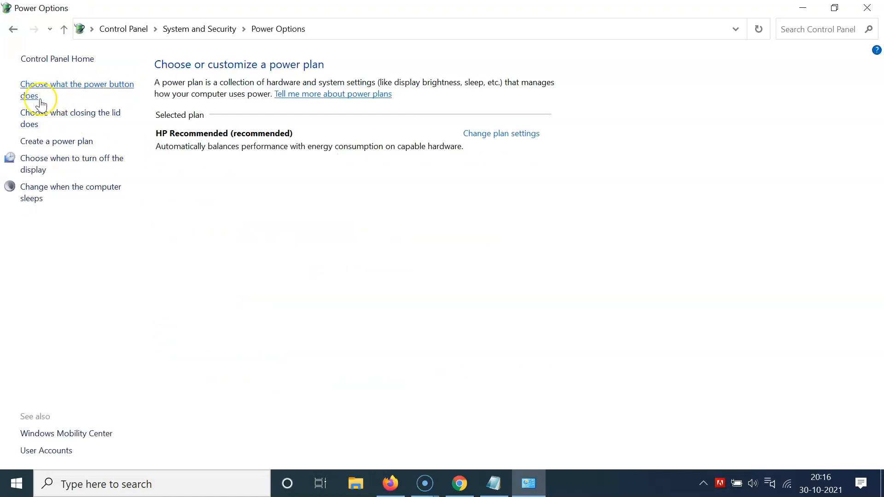
Step: Unlock the shutdown settings, tick Sleep, and save the changes
{"action": "left_click", "coordinate": [77, 90]}
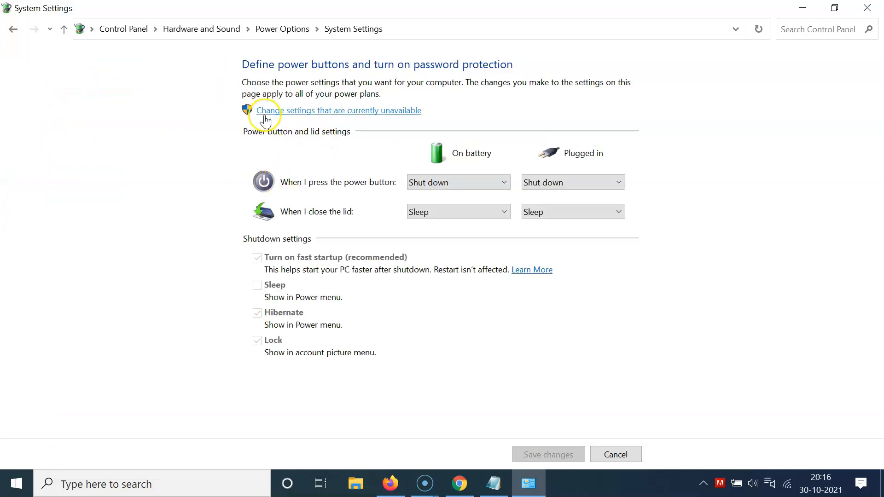
{"action": "mouse_move", "coordinate": [339, 116]}
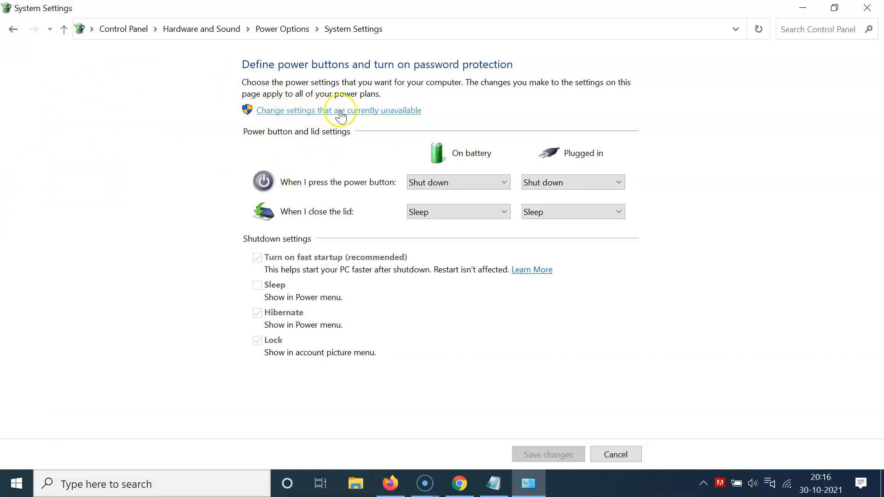
{"action": "left_click", "coordinate": [313, 111]}
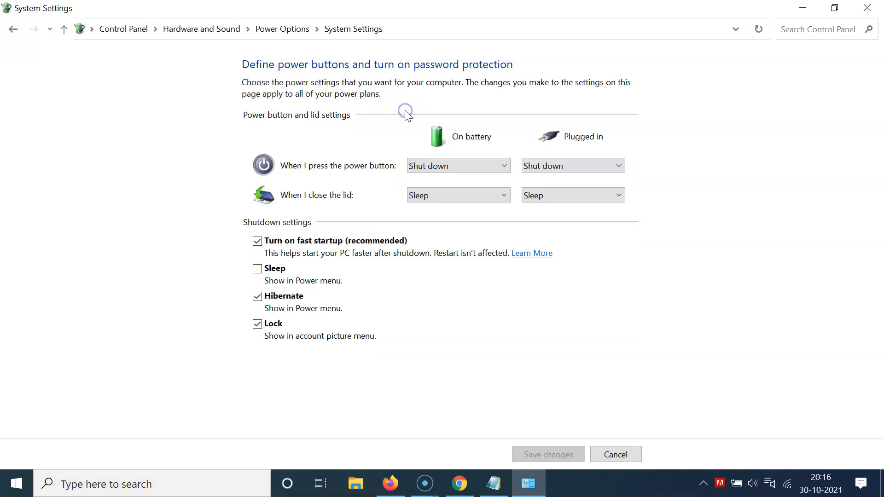
{"action": "mouse_move", "coordinate": [251, 225]}
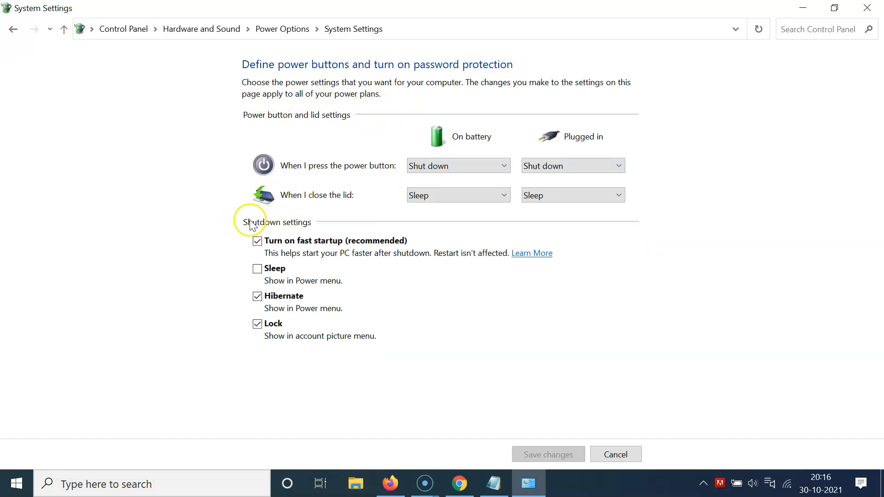
{"action": "mouse_move", "coordinate": [379, 298]}
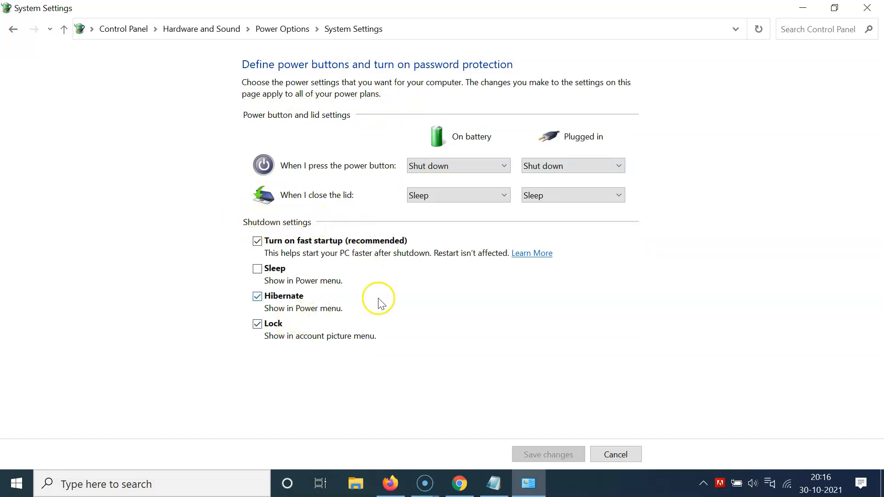
{"action": "mouse_move", "coordinate": [276, 270]}
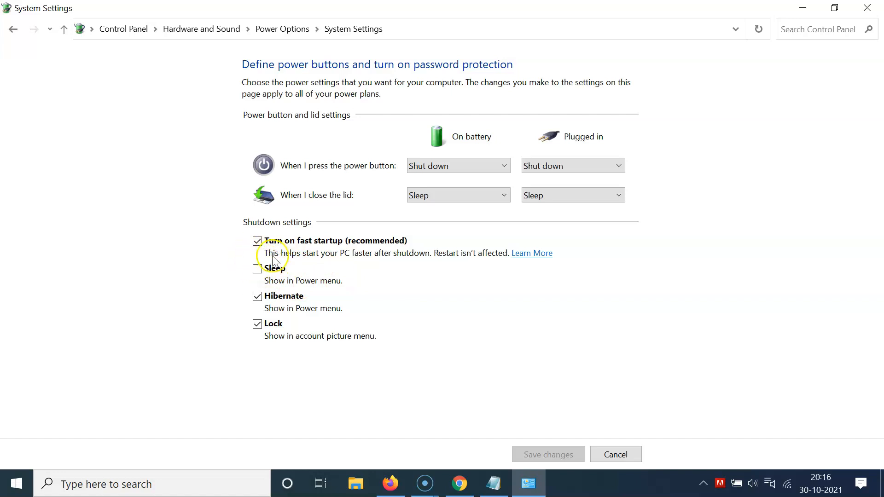
{"action": "left_click", "coordinate": [257, 269]}
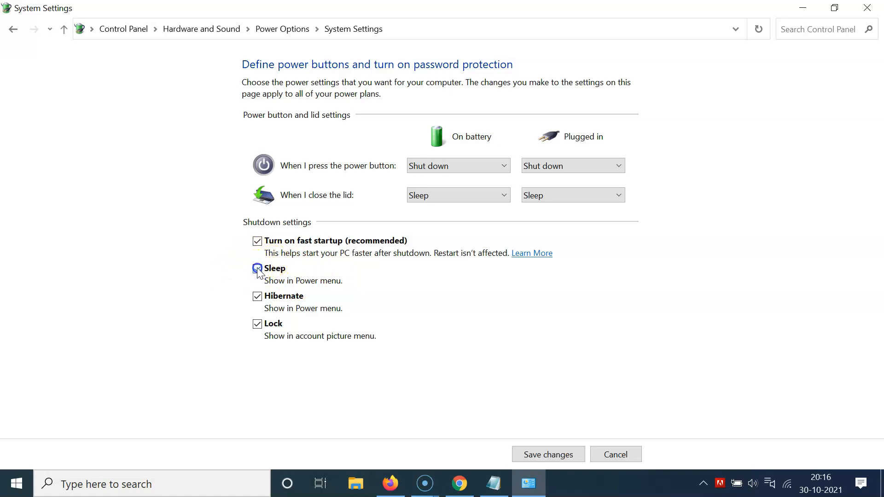
{"action": "left_click", "coordinate": [257, 268]}
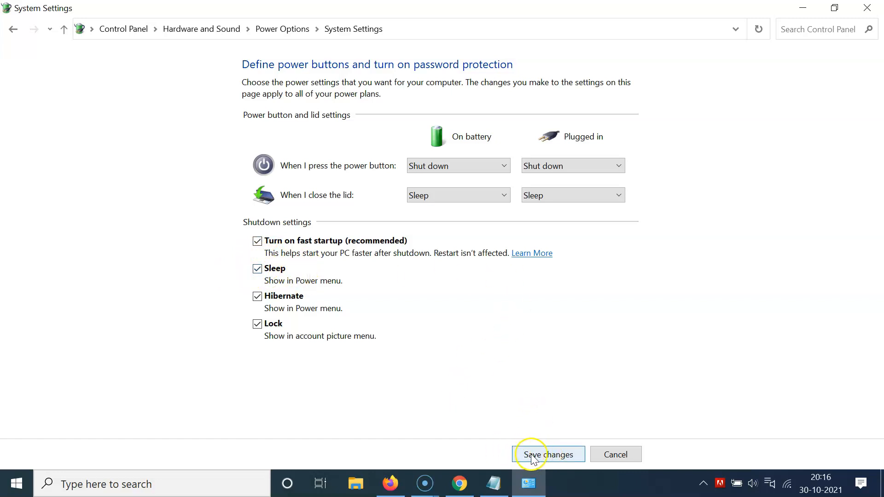
{"action": "left_click", "coordinate": [547, 454]}
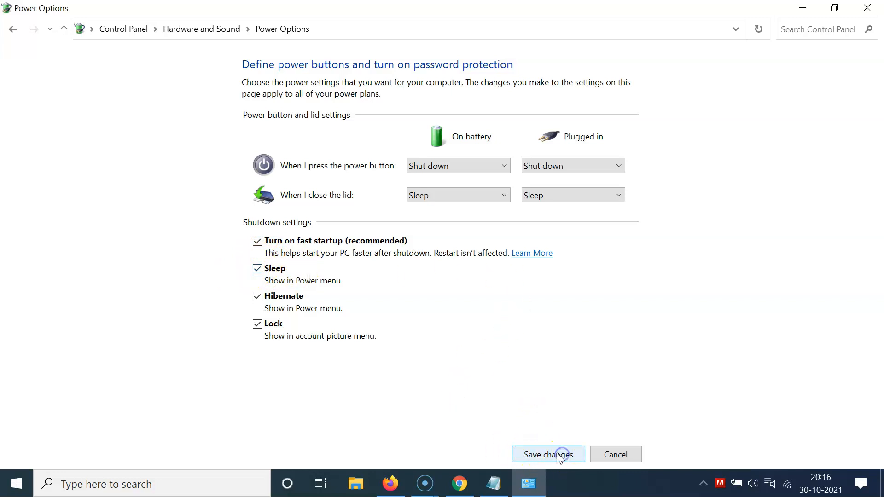
{"action": "left_click", "coordinate": [547, 455]}
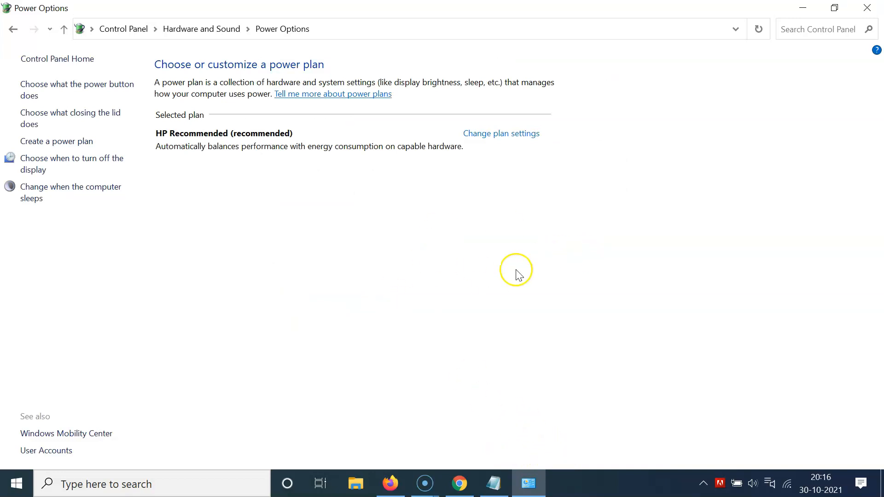
{"action": "mouse_move", "coordinate": [867, 8]}
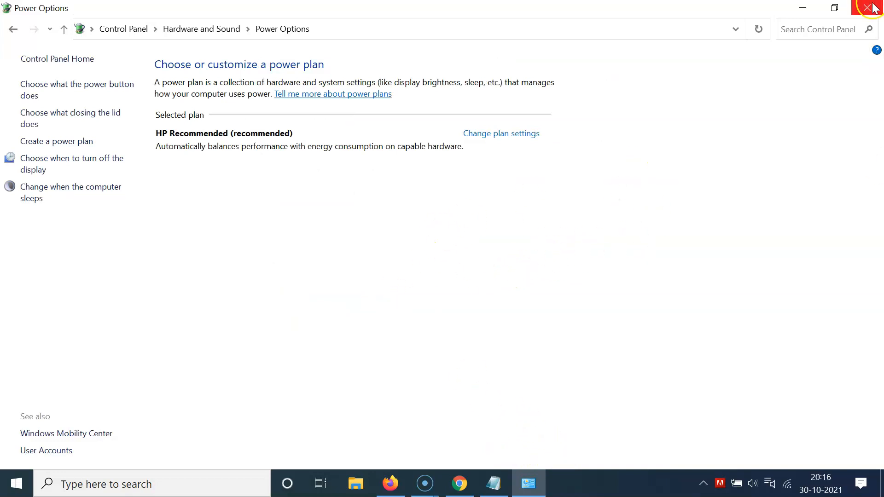
Step: Close Control Panel and check the Start menu power list for Sleep
{"action": "left_click", "coordinate": [871, 8]}
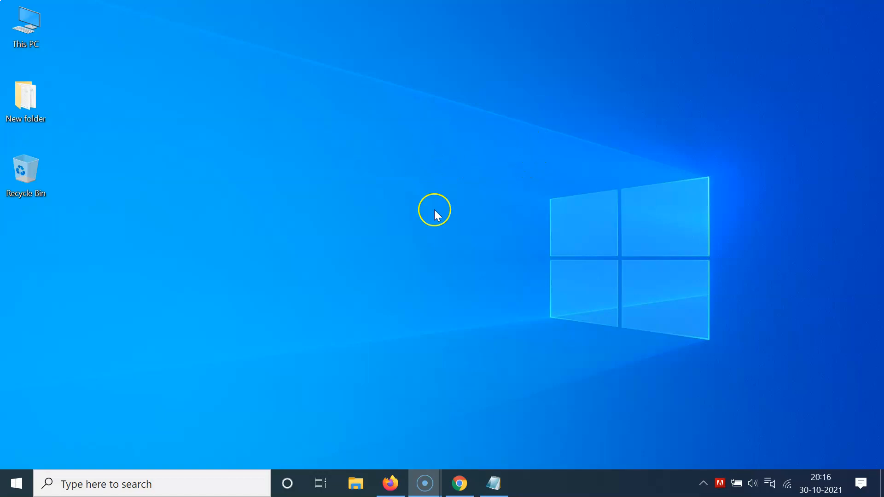
{"action": "mouse_move", "coordinate": [467, 228]}
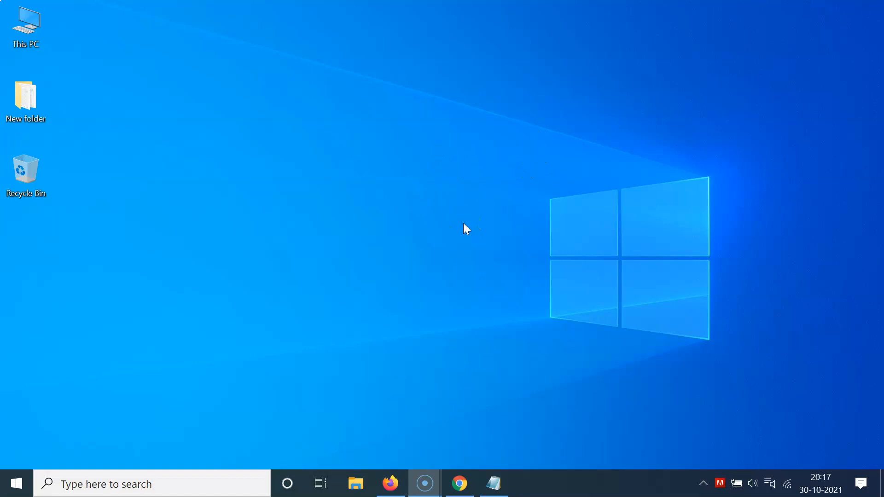
{"action": "mouse_move", "coordinate": [11, 484]}
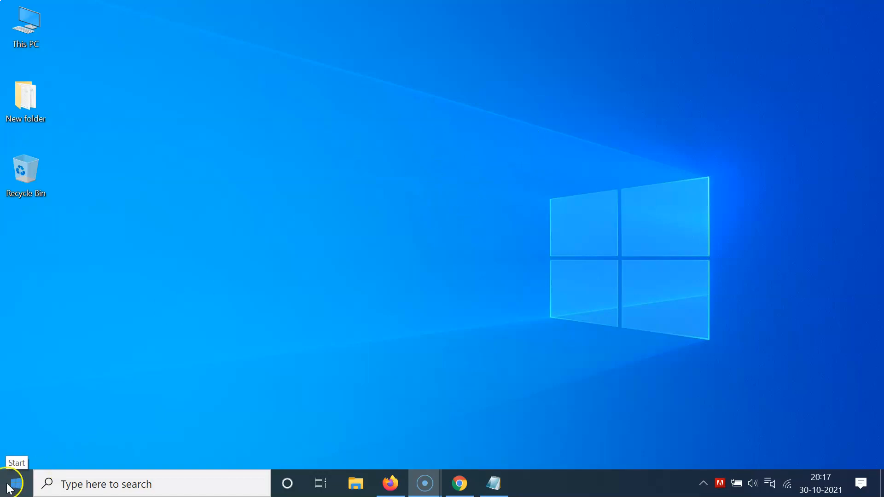
{"action": "left_click", "coordinate": [12, 484]}
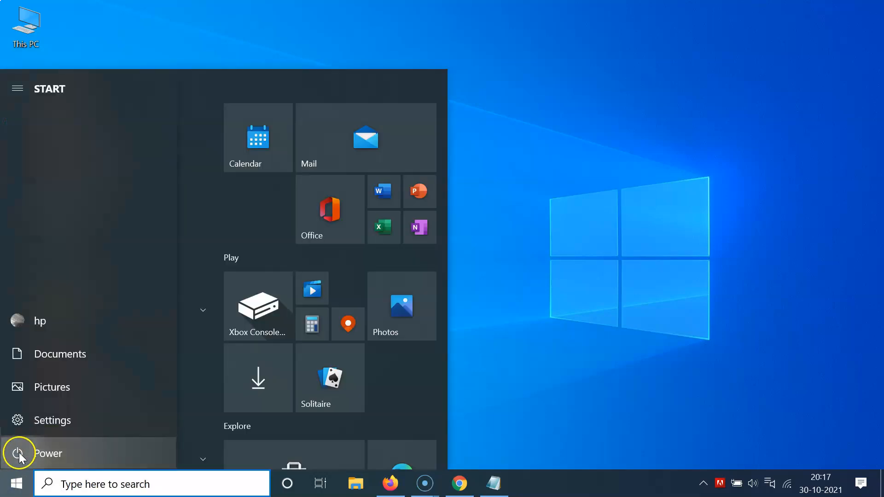
{"action": "left_click", "coordinate": [18, 452]}
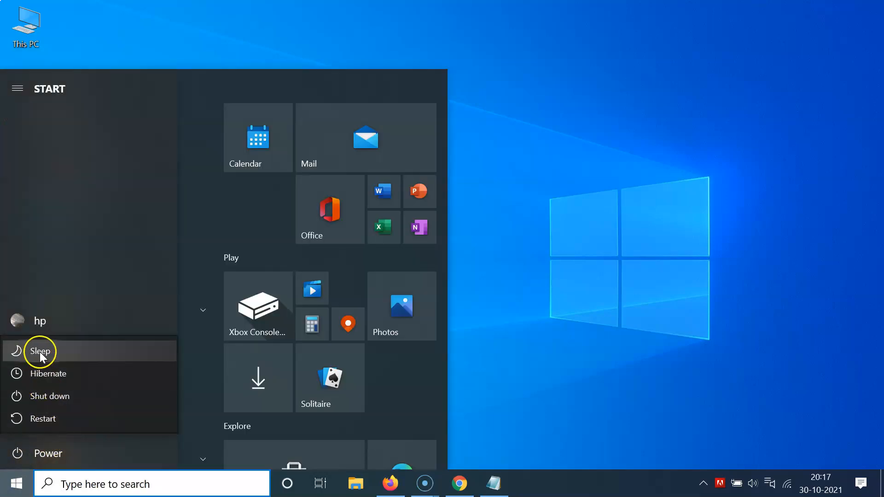
{"action": "mouse_move", "coordinate": [31, 359]}
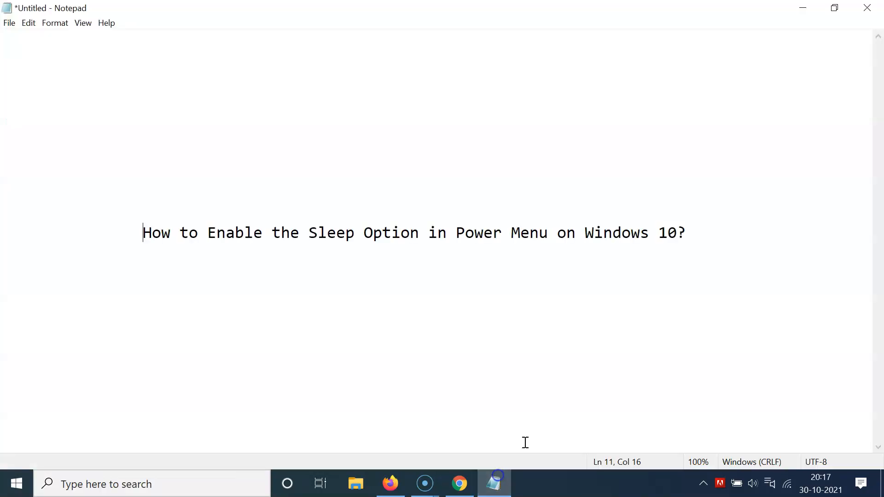
{"action": "mouse_move", "coordinate": [338, 245]}
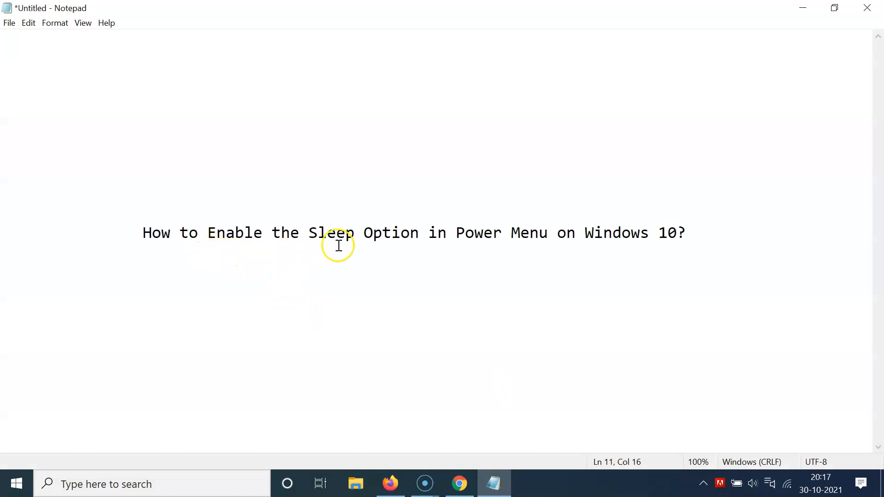
{"action": "mouse_move", "coordinate": [538, 234]}
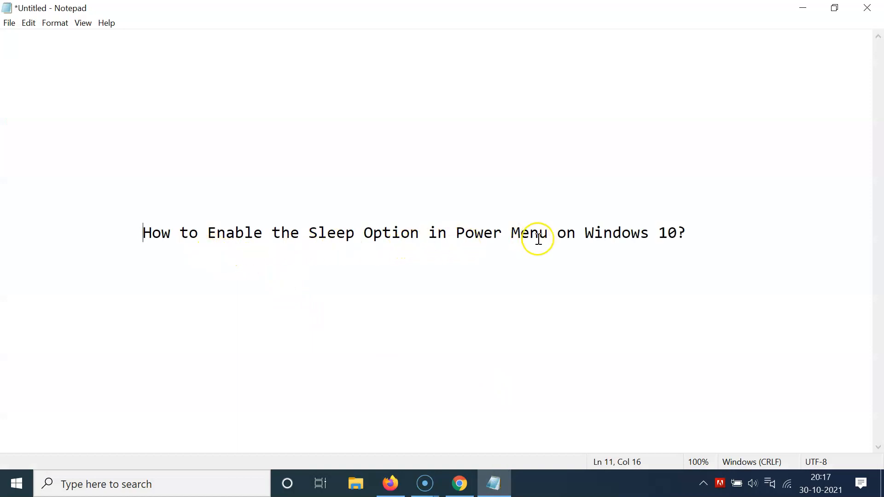